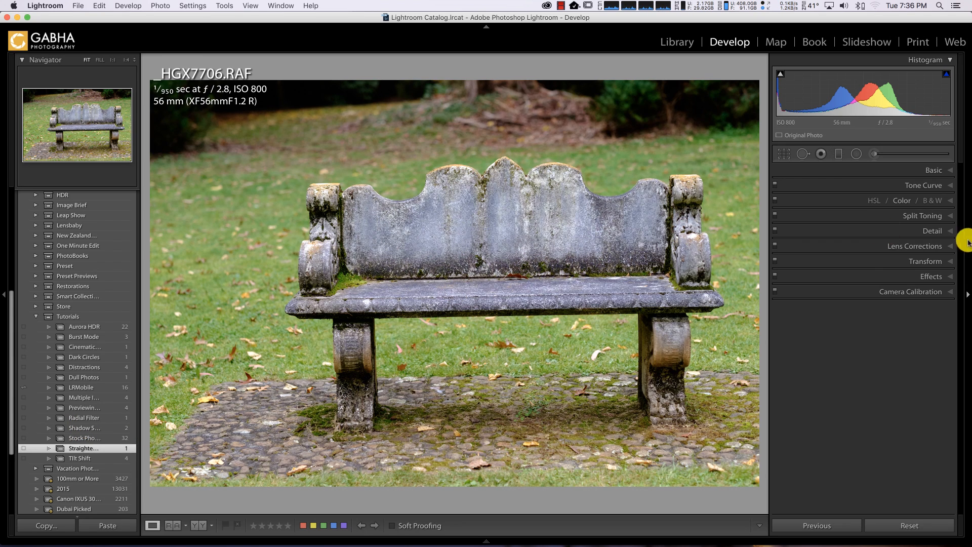
{"action": "mouse_move", "coordinate": [801, 334]}
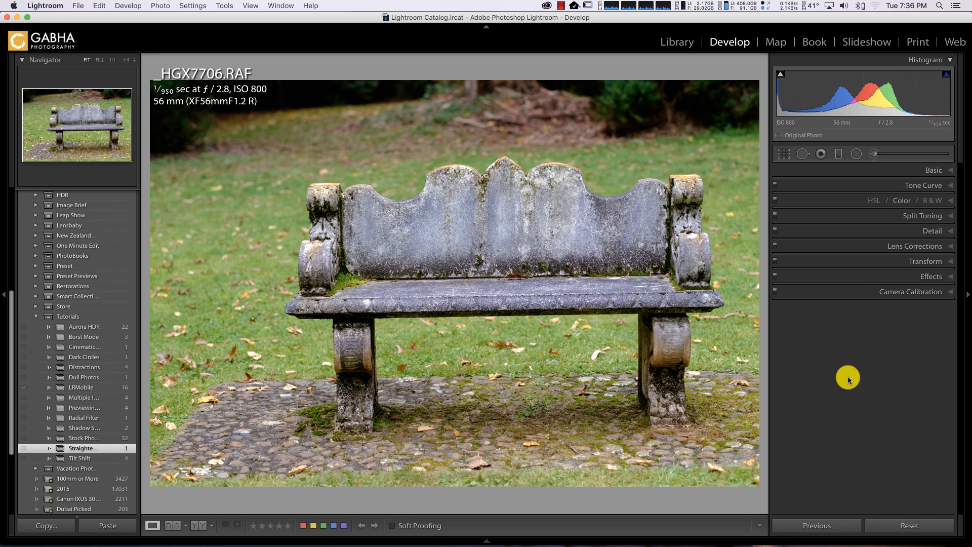
{"action": "mouse_move", "coordinate": [786, 154]}
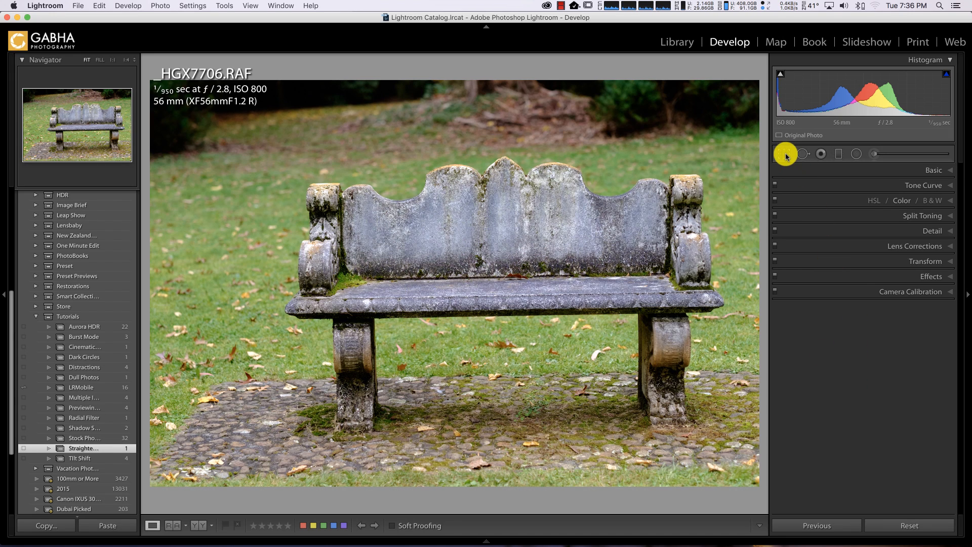
{"action": "mouse_move", "coordinate": [786, 154]}
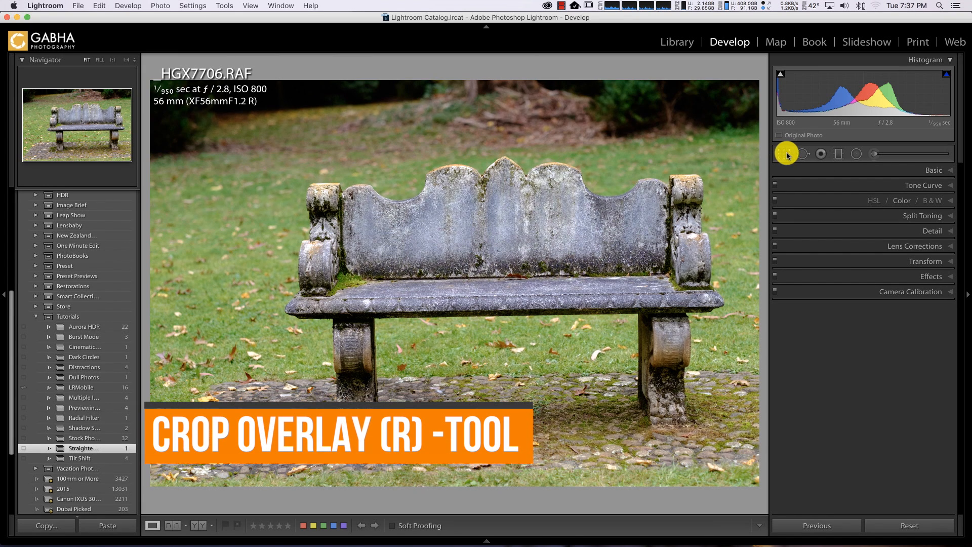
Open the Crop & Straighten tool on the crooked bench photo.
{"action": "left_click", "coordinate": [785, 154]}
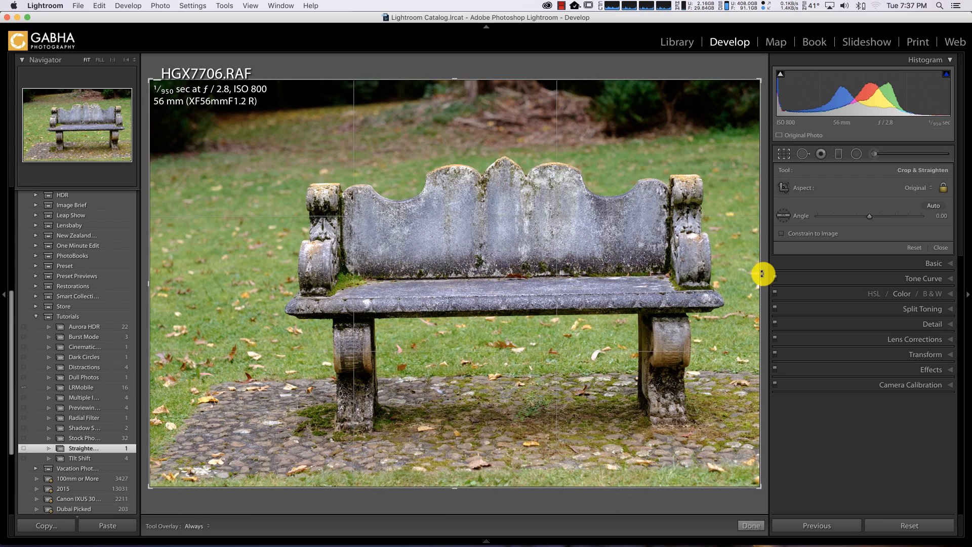
{"action": "mouse_move", "coordinate": [766, 274]}
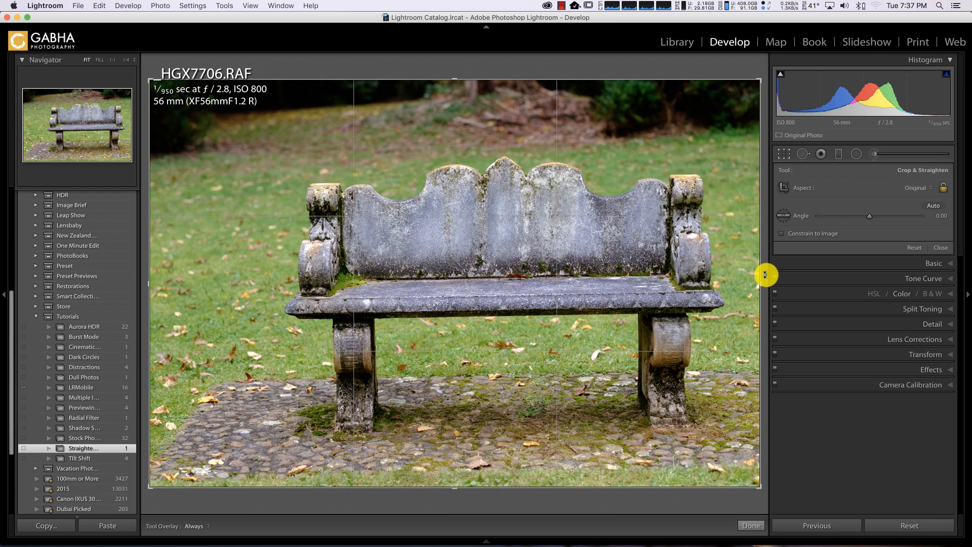
{"action": "mouse_move", "coordinate": [766, 265]}
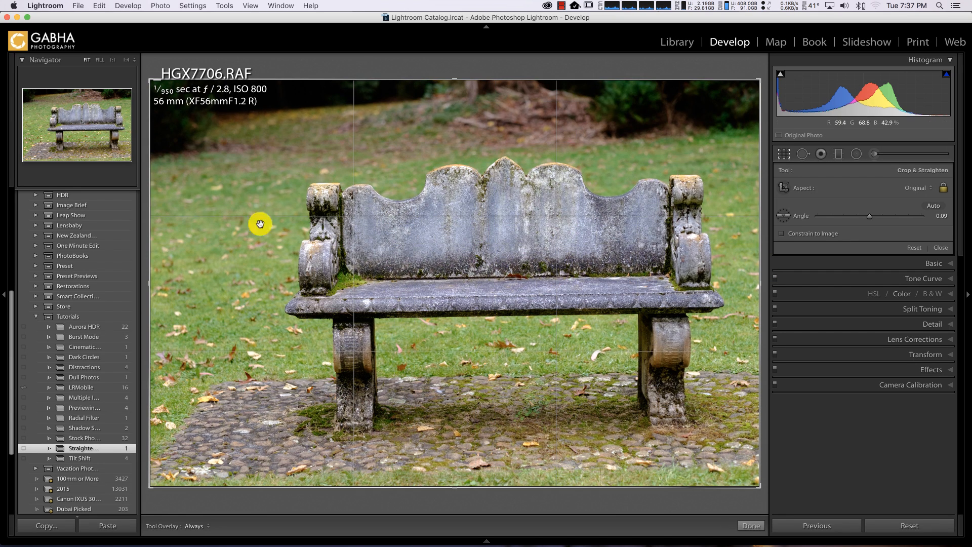
{"action": "mouse_move", "coordinate": [632, 417]}
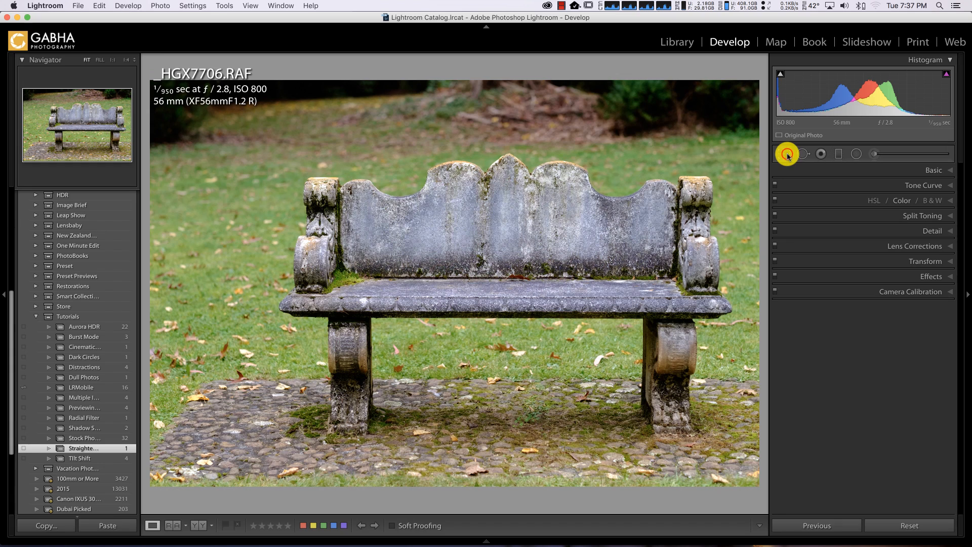
Reset the earlier crop rotation and set the straighten Angle back to 0.
{"action": "left_click", "coordinate": [784, 154]}
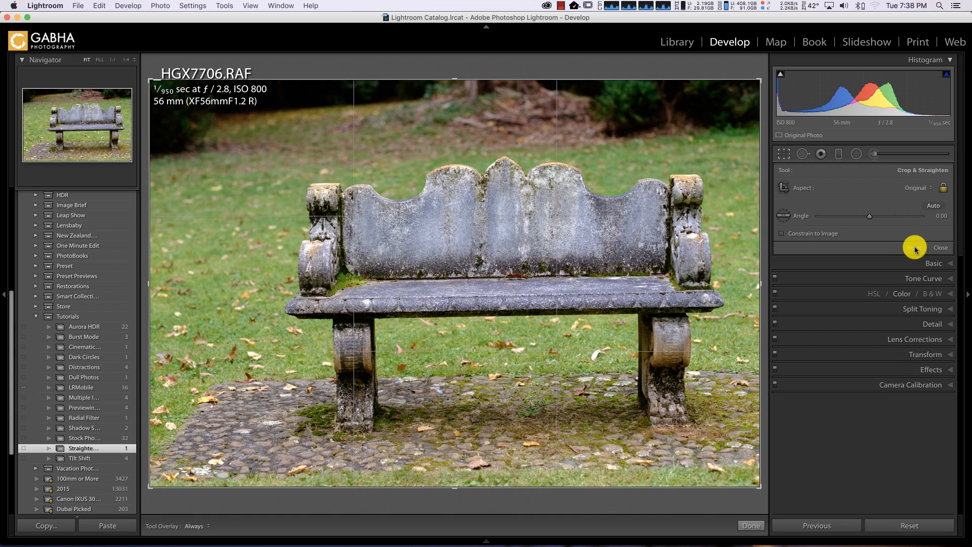
{"action": "mouse_move", "coordinate": [218, 362]}
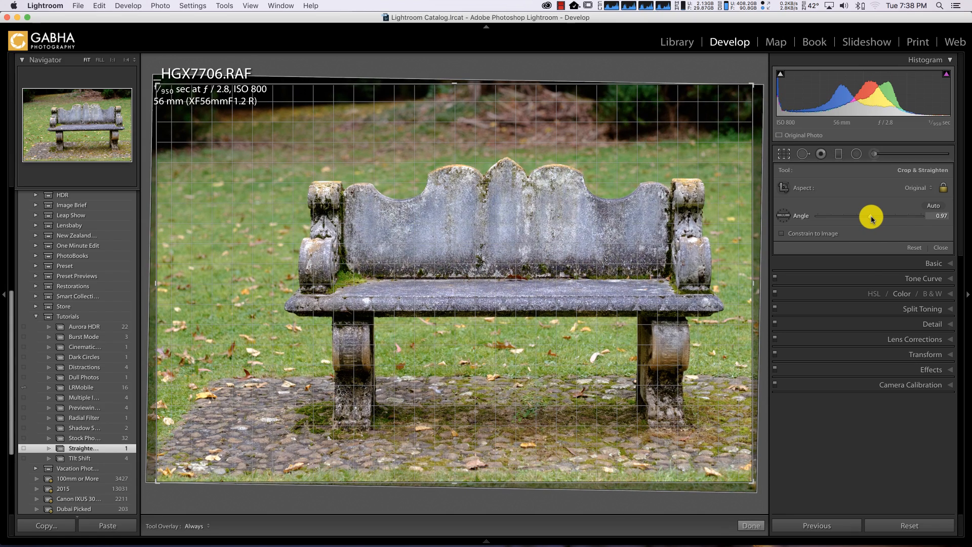
{"action": "left_click", "coordinate": [871, 217]}
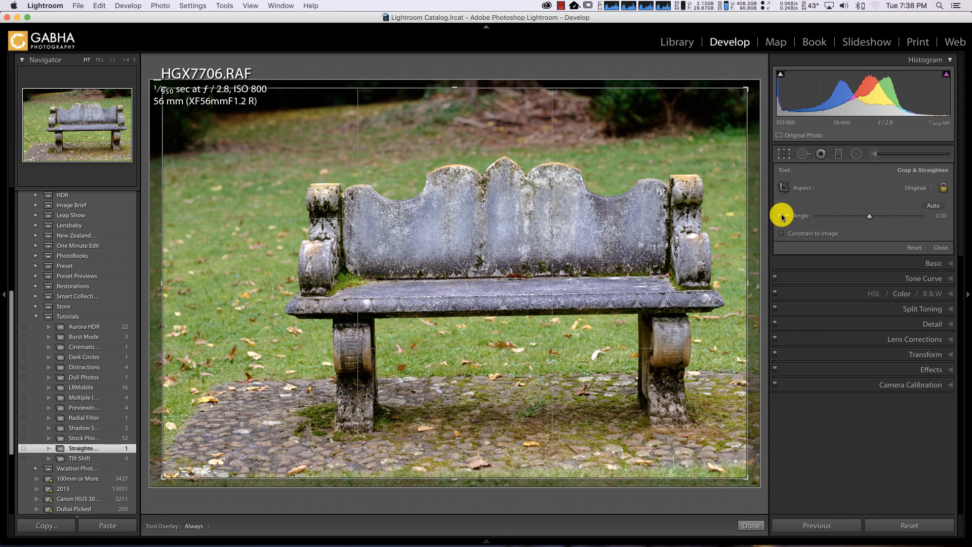
{"action": "mouse_move", "coordinate": [782, 217]}
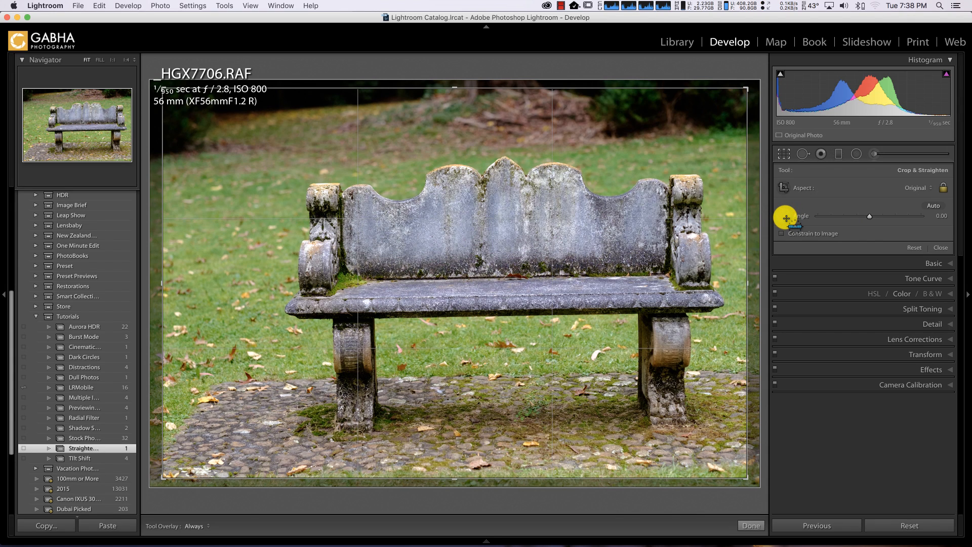
{"action": "mouse_move", "coordinate": [784, 217]}
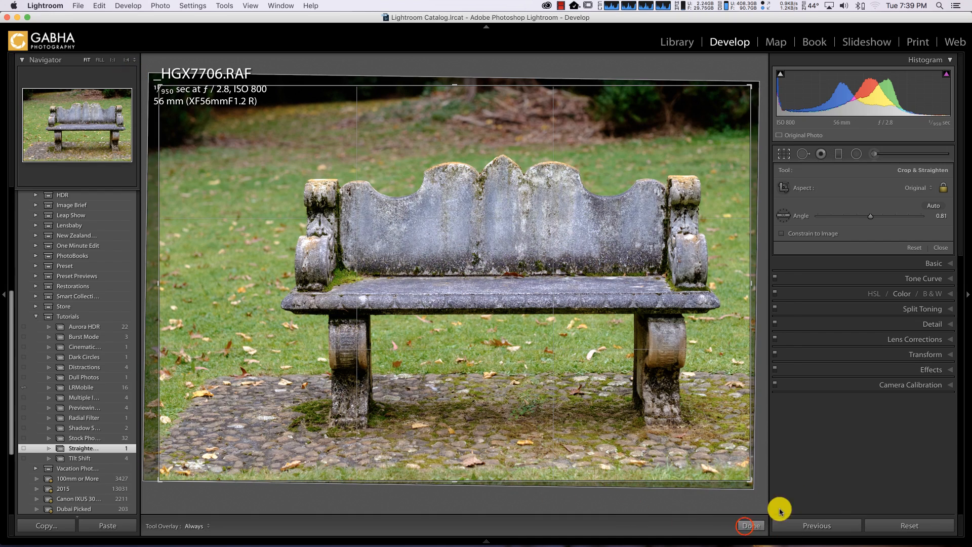
Apply the 0.81 straightening, then reset Crop & Straighten back to angle 0.00.
{"action": "left_click", "coordinate": [751, 526]}
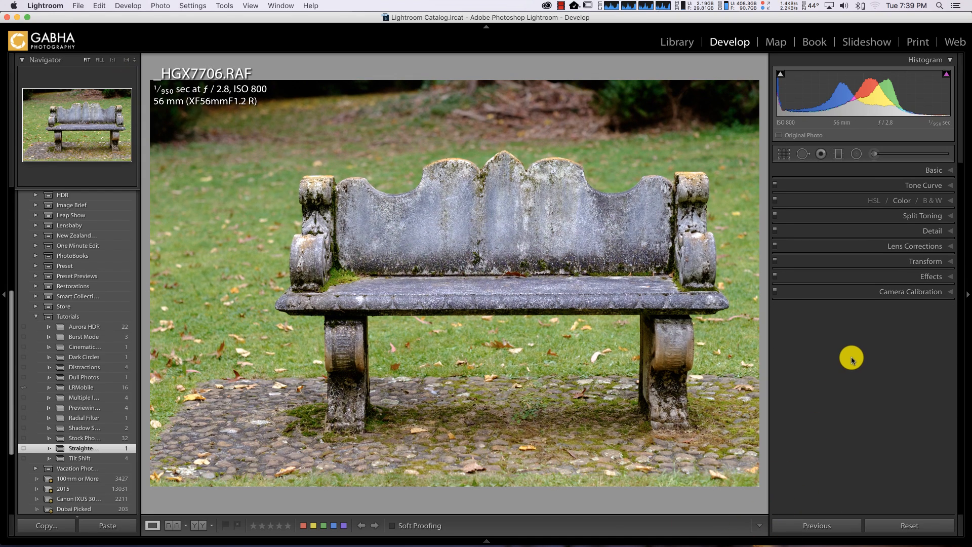
{"action": "left_click", "coordinate": [784, 154]}
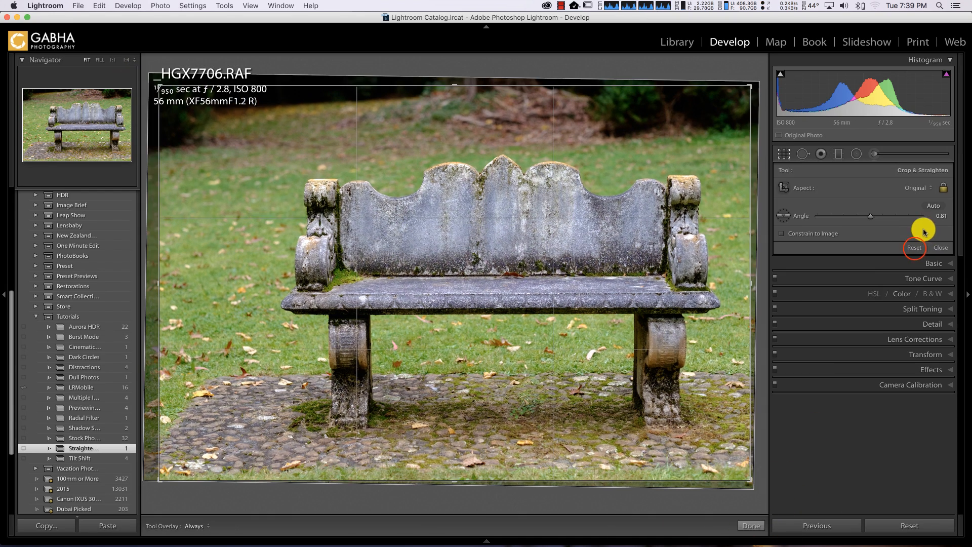
{"action": "left_click", "coordinate": [913, 247]}
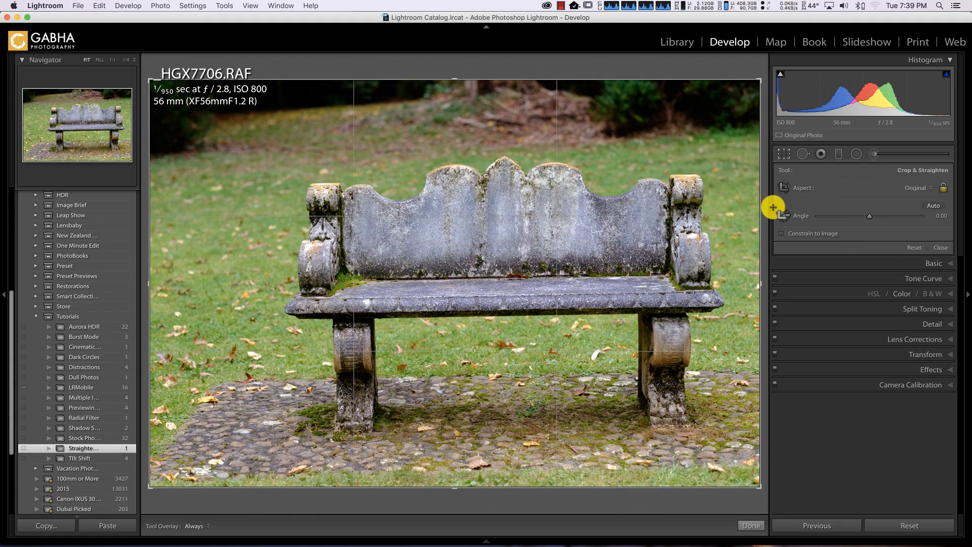
{"action": "mouse_move", "coordinate": [765, 265]}
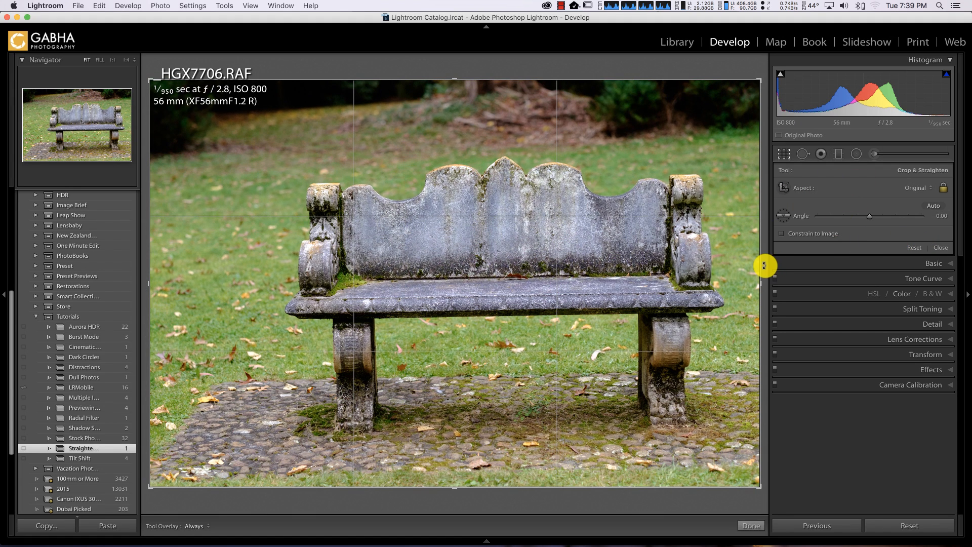
{"action": "mouse_move", "coordinate": [765, 224]}
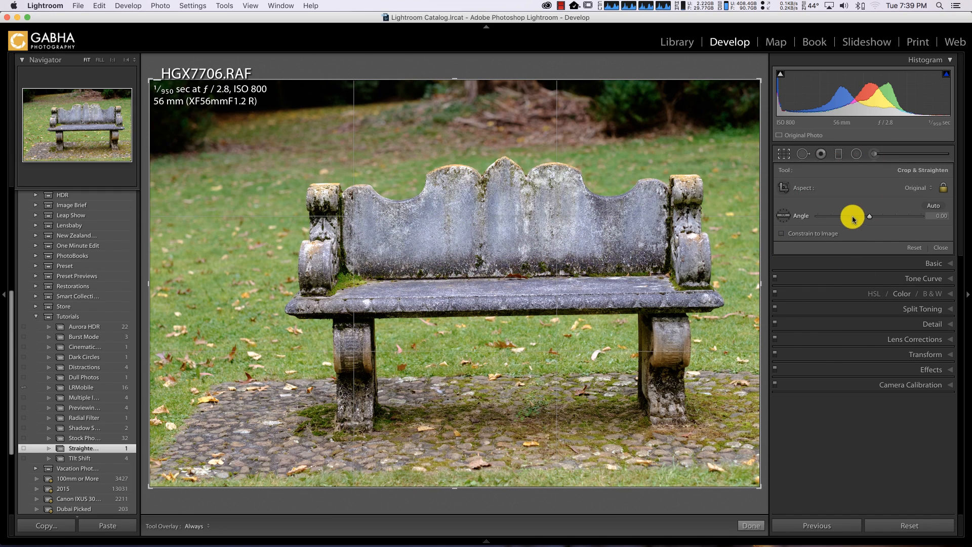
{"action": "mouse_move", "coordinate": [787, 221]}
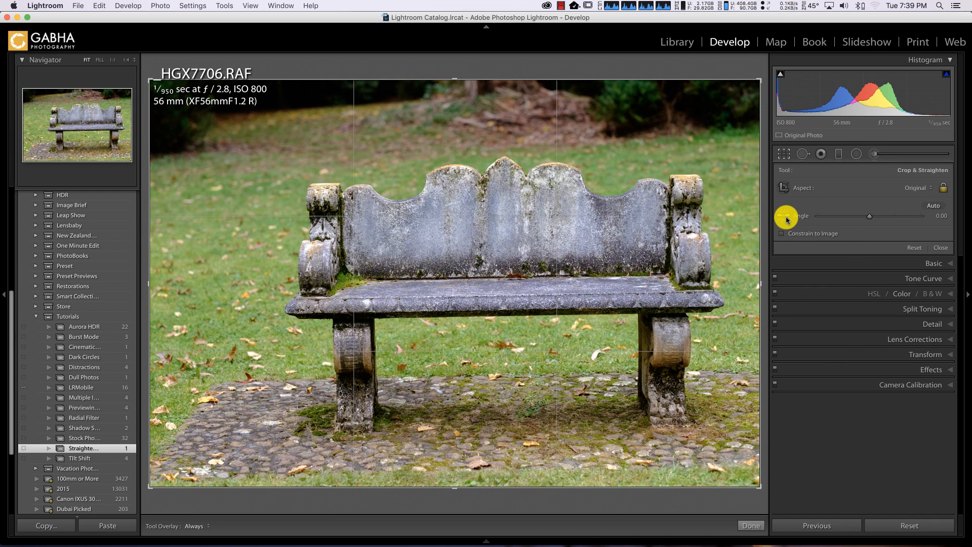
{"action": "mouse_move", "coordinate": [903, 426]}
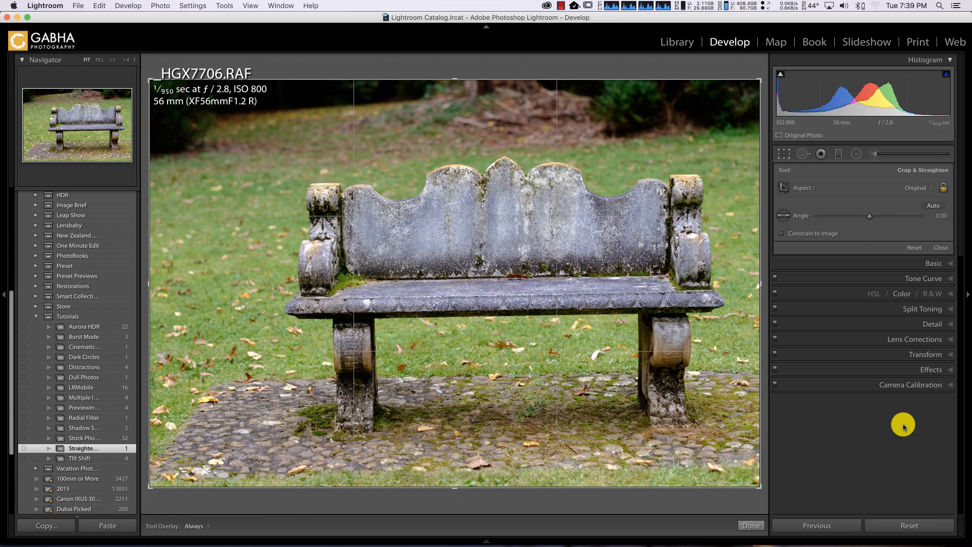
{"action": "mouse_move", "coordinate": [937, 339]}
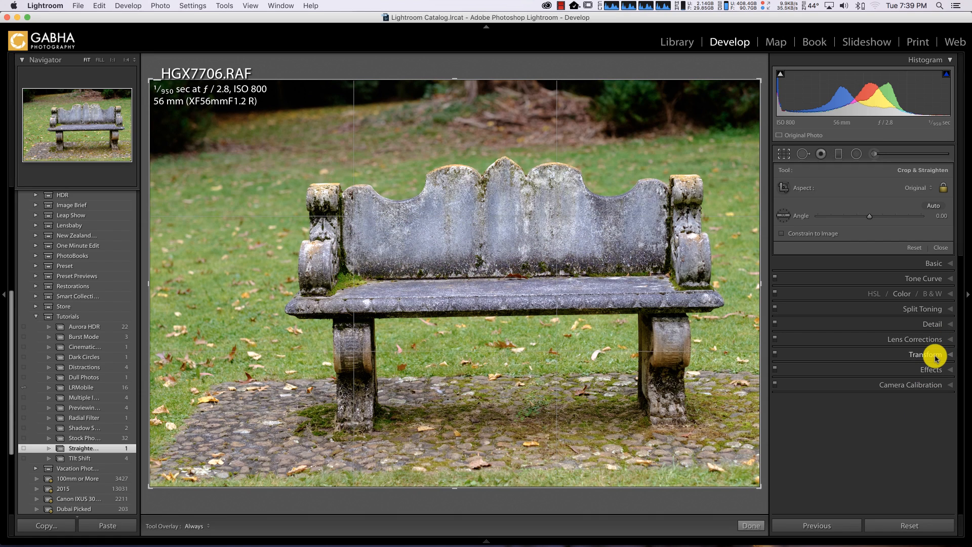
Apply the Level upright correction from the Transform panel.
{"action": "left_click", "coordinate": [926, 354]}
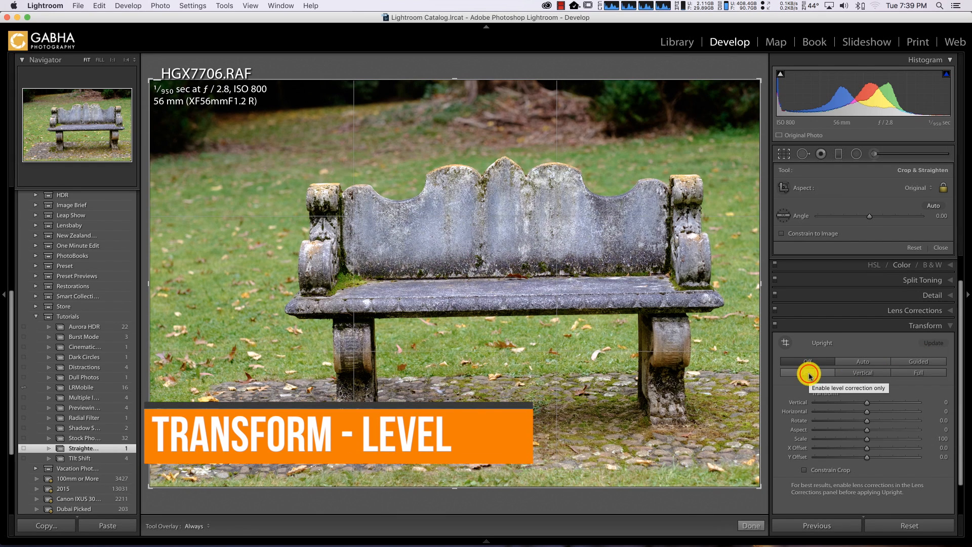
{"action": "left_click", "coordinate": [806, 373]}
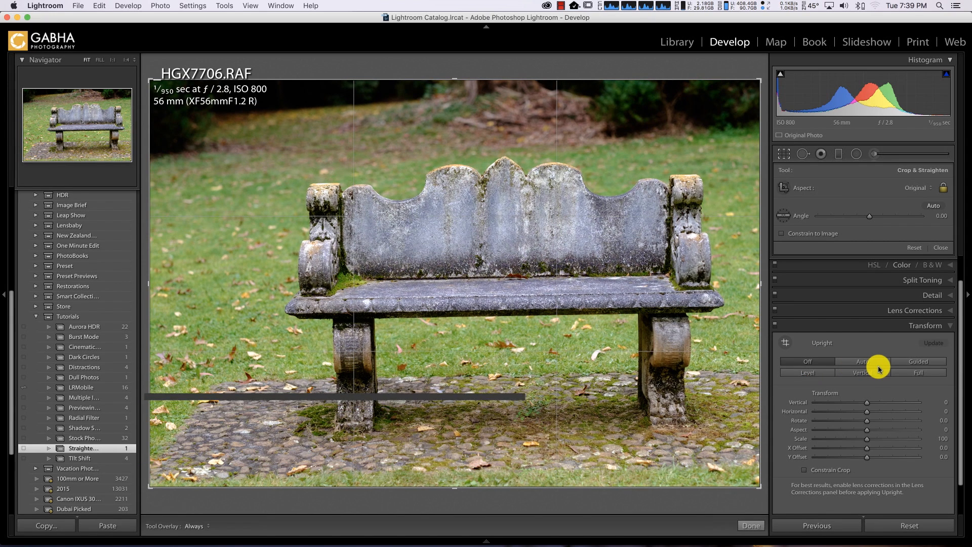
{"action": "mouse_move", "coordinate": [861, 362]}
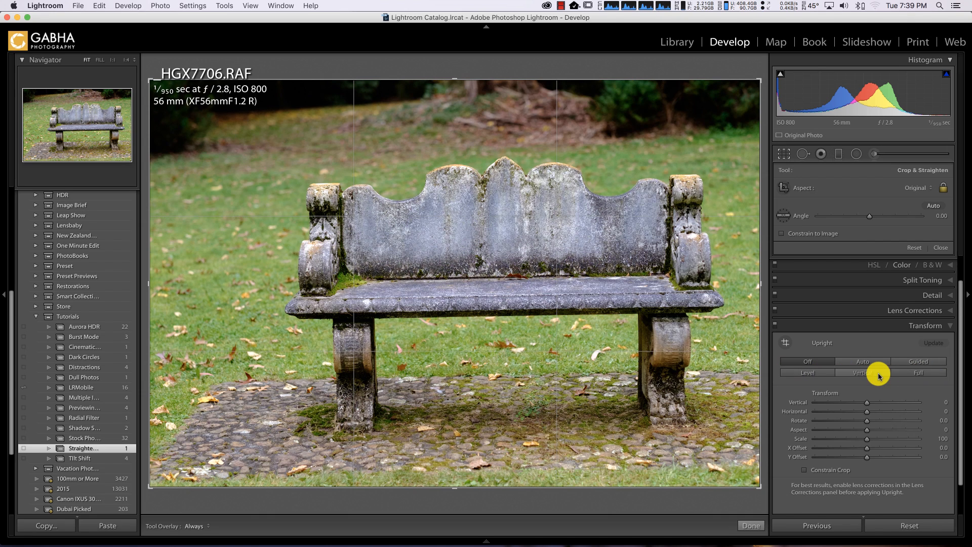
{"action": "mouse_move", "coordinate": [881, 363]}
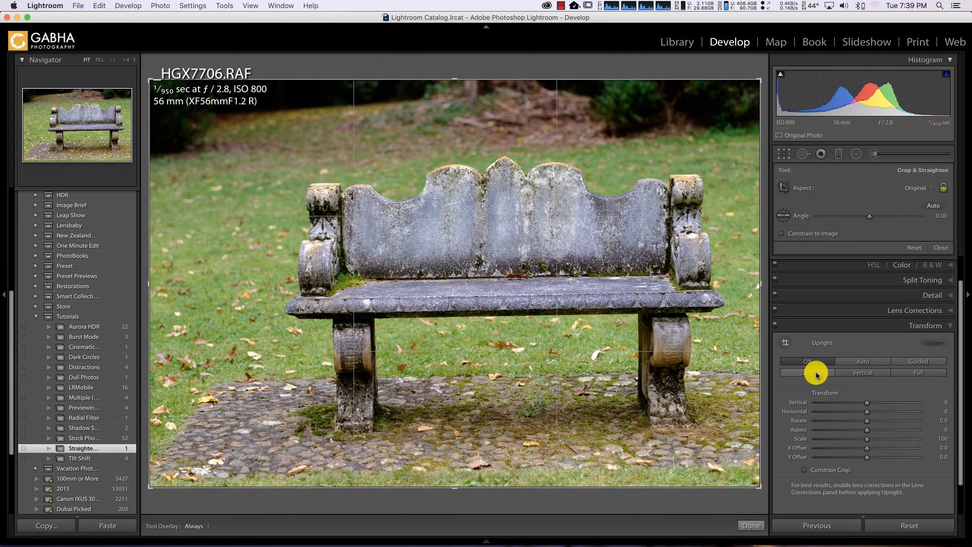
{"action": "mouse_move", "coordinate": [817, 372]}
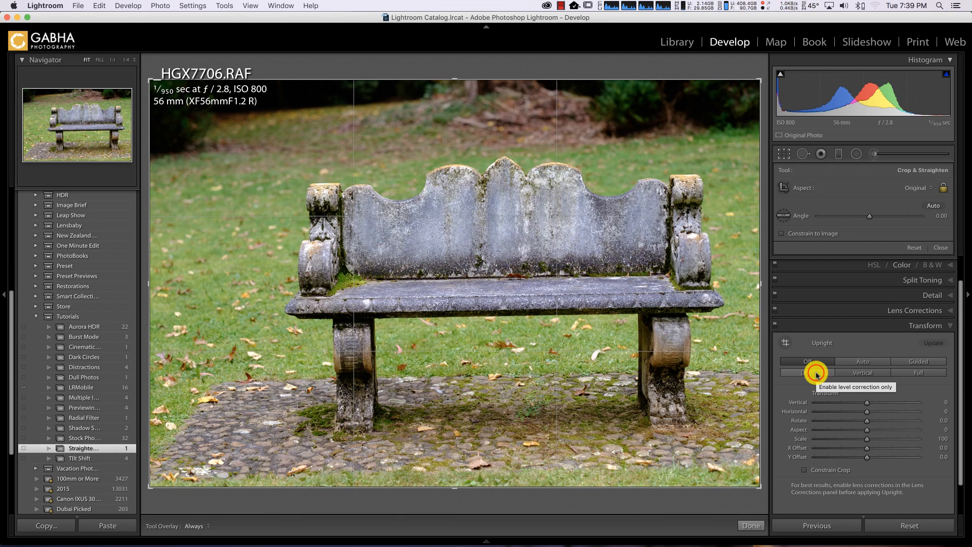
{"action": "left_click", "coordinate": [809, 372]}
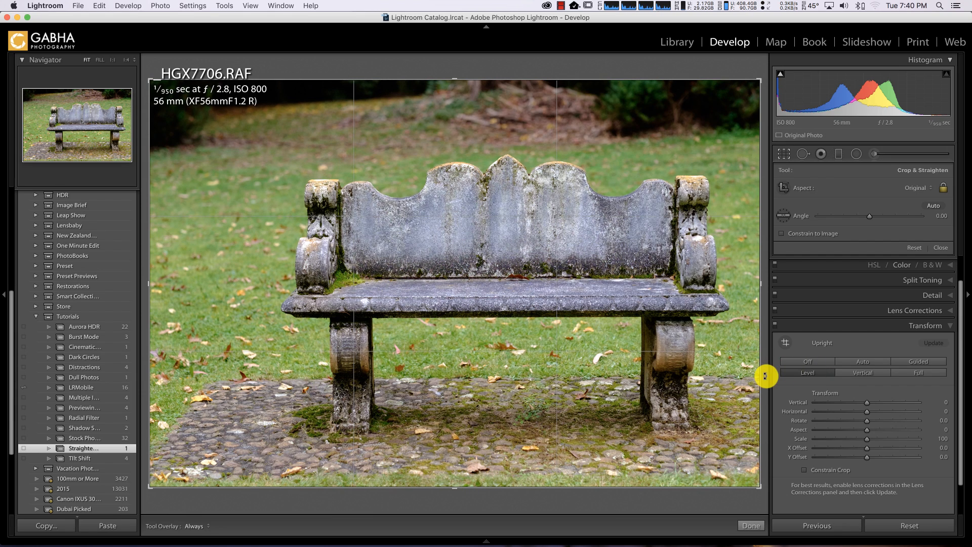
{"action": "mouse_move", "coordinate": [701, 376]}
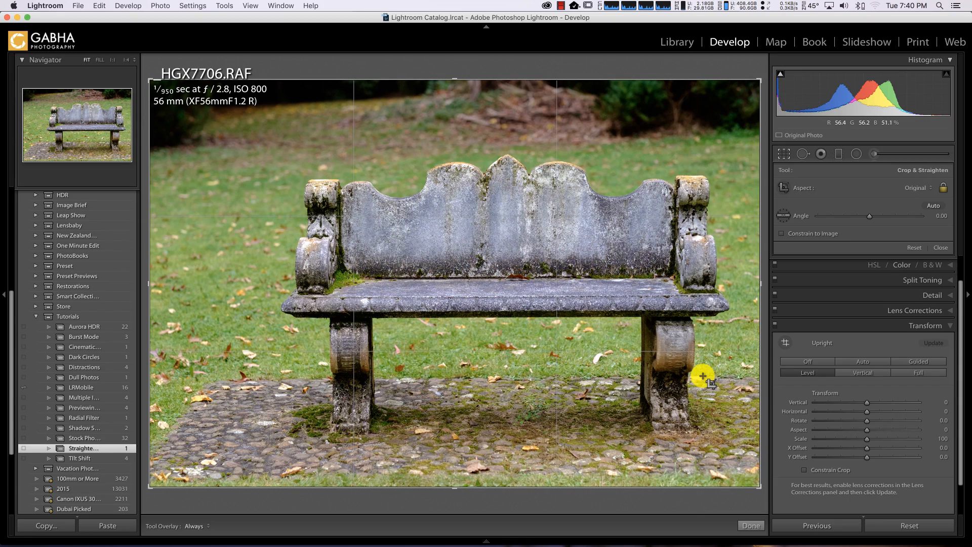